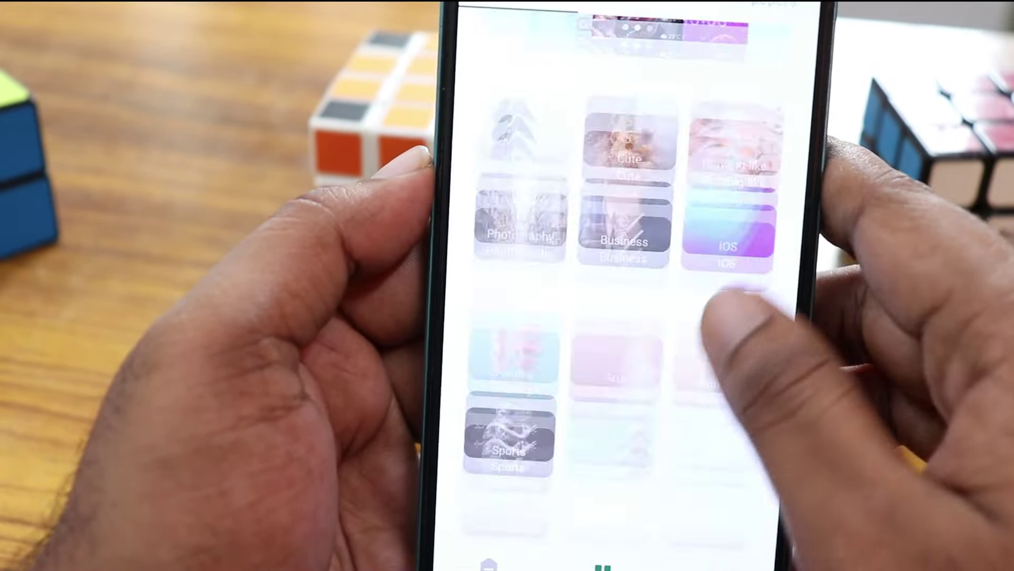
Reveal the UI settings showing adaptive icon shape (premium) and icon size options
scroll("down", 3)
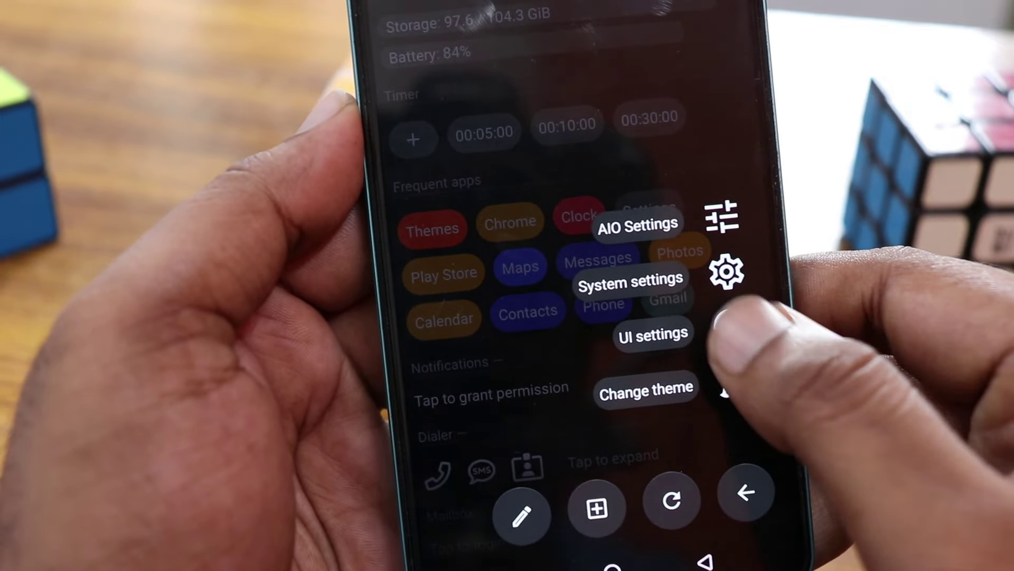
left_click(650, 333)
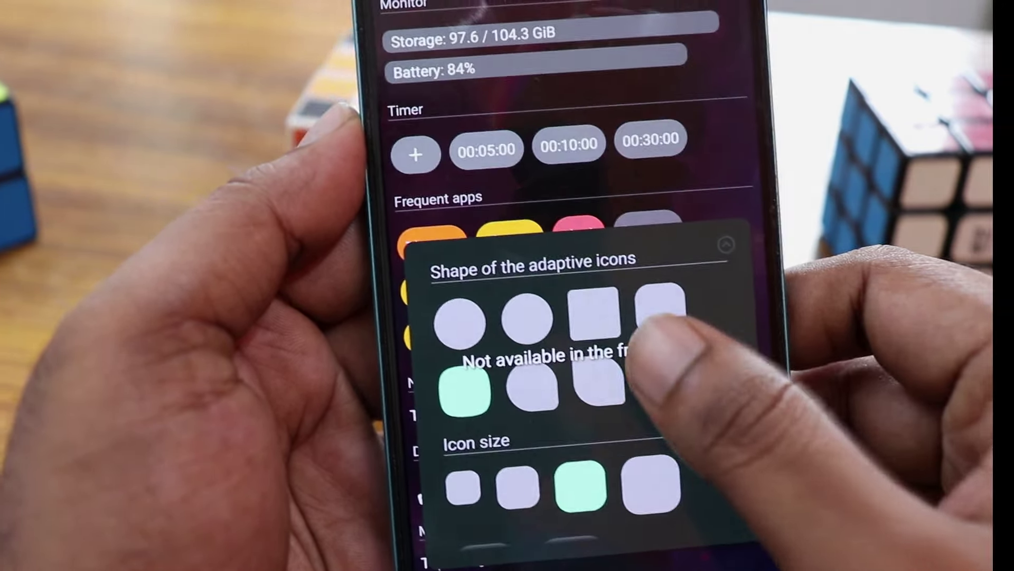